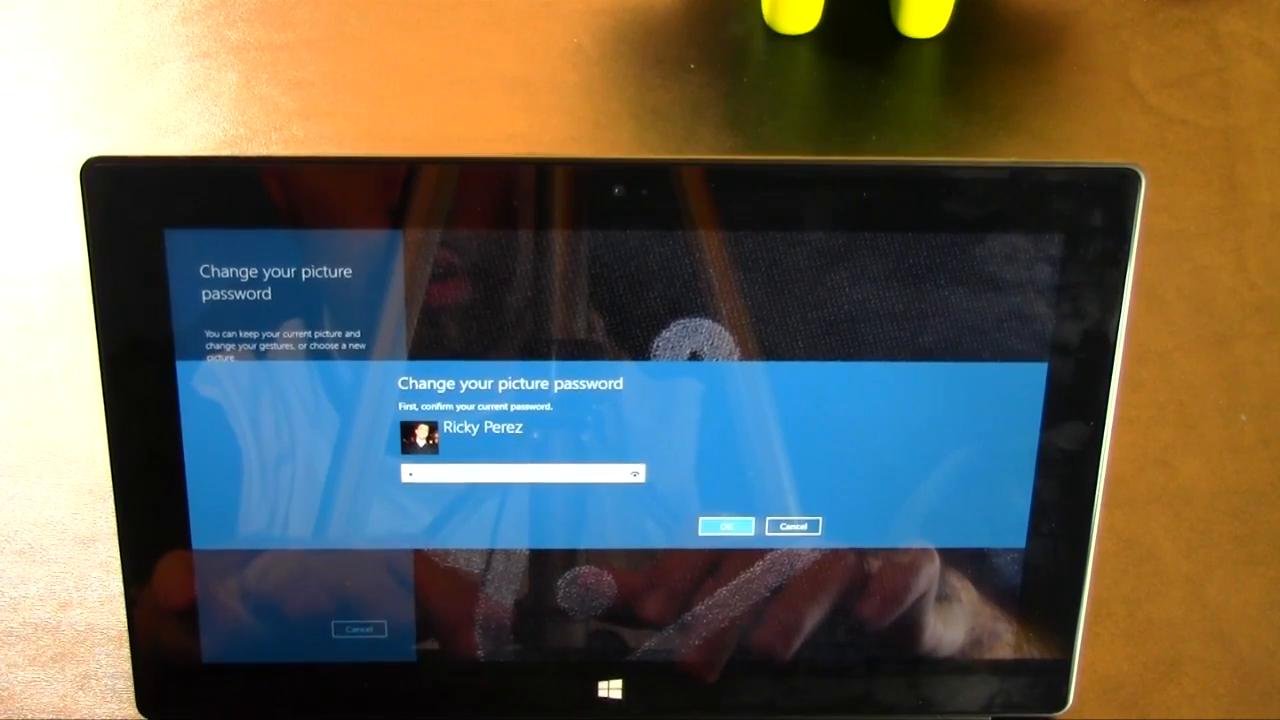
Confirm identity by entering the current account password to reach the picture password settings
type("password")
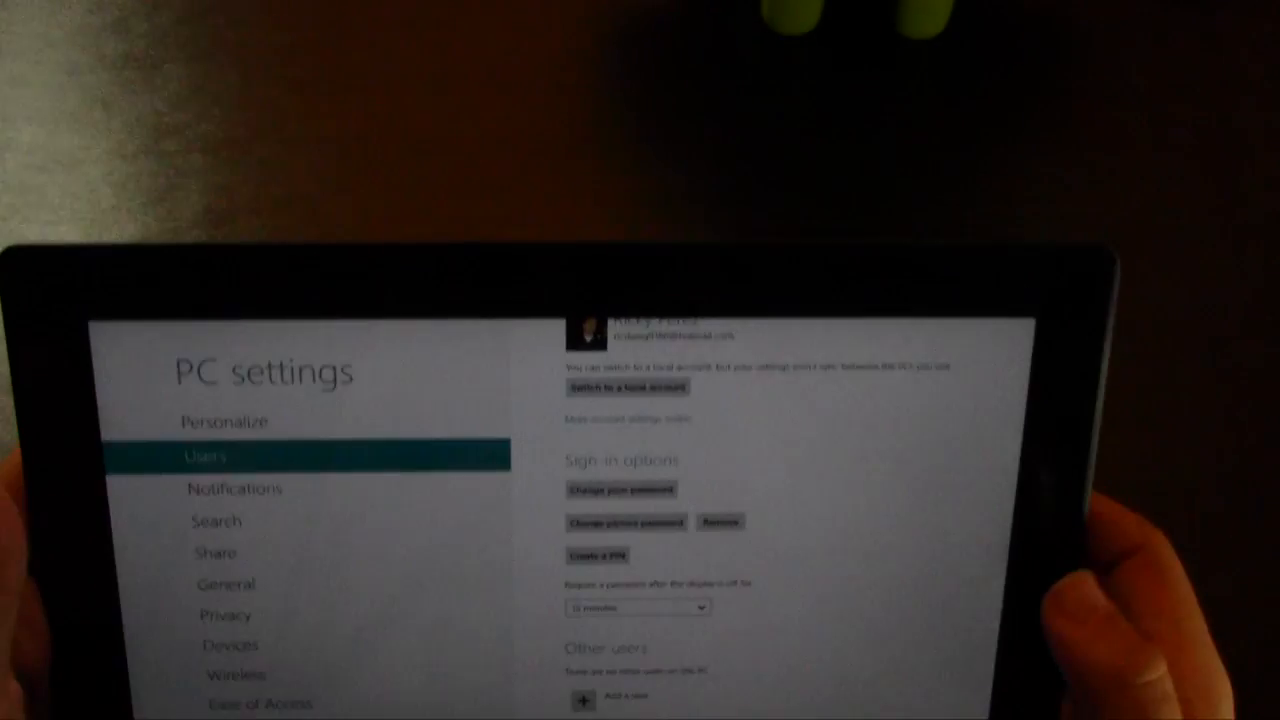
Change the display-off password delay from 15 minutes to 'Always require a password'
left_click(636, 608)
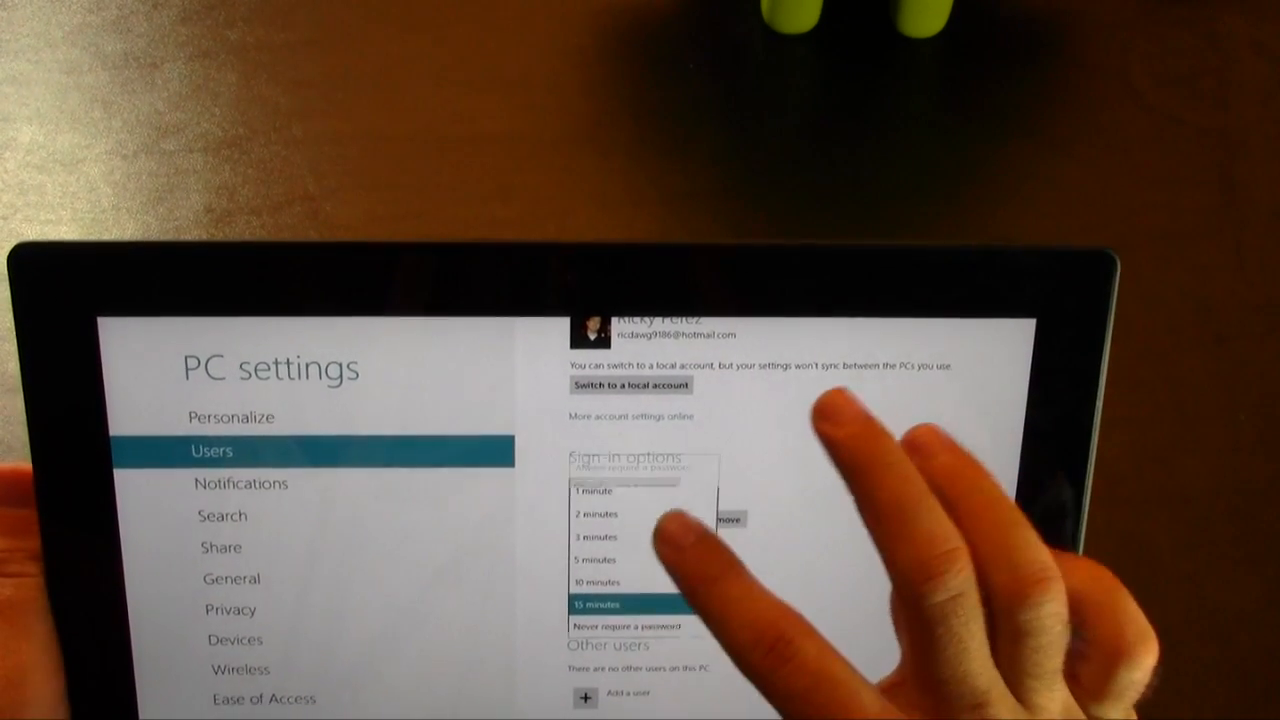
left_click(596, 604)
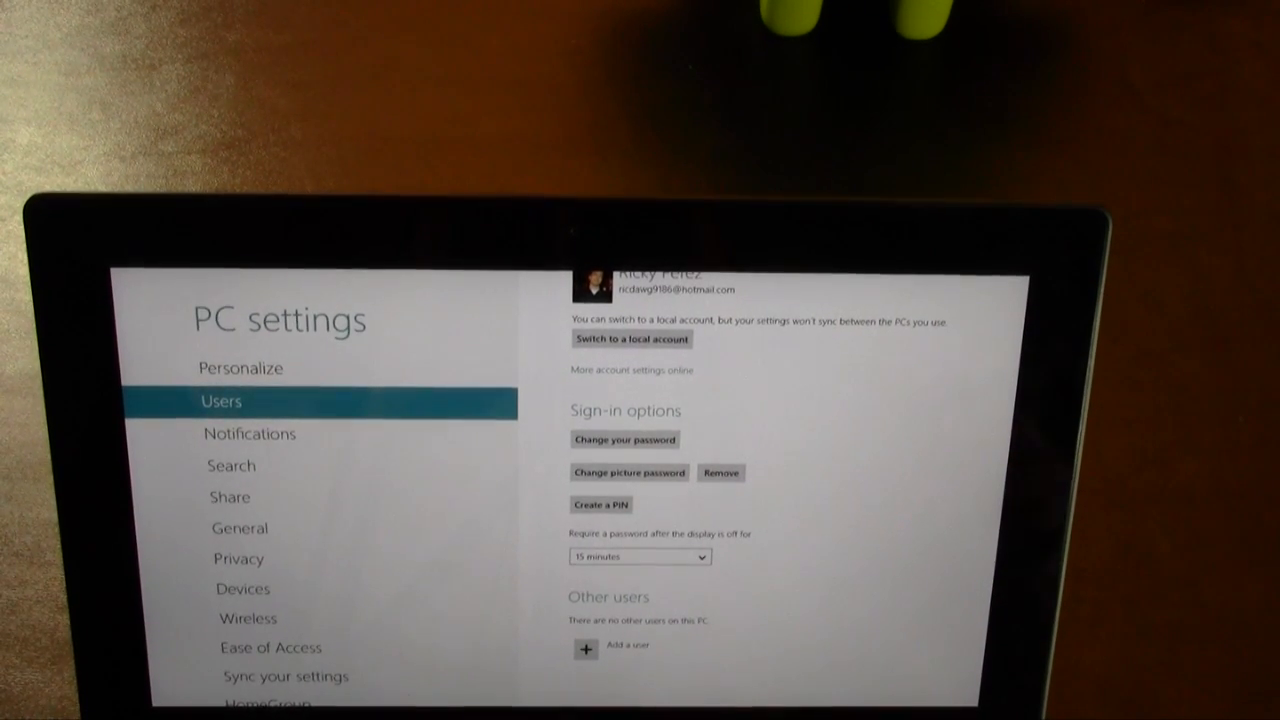
left_click(640, 556)
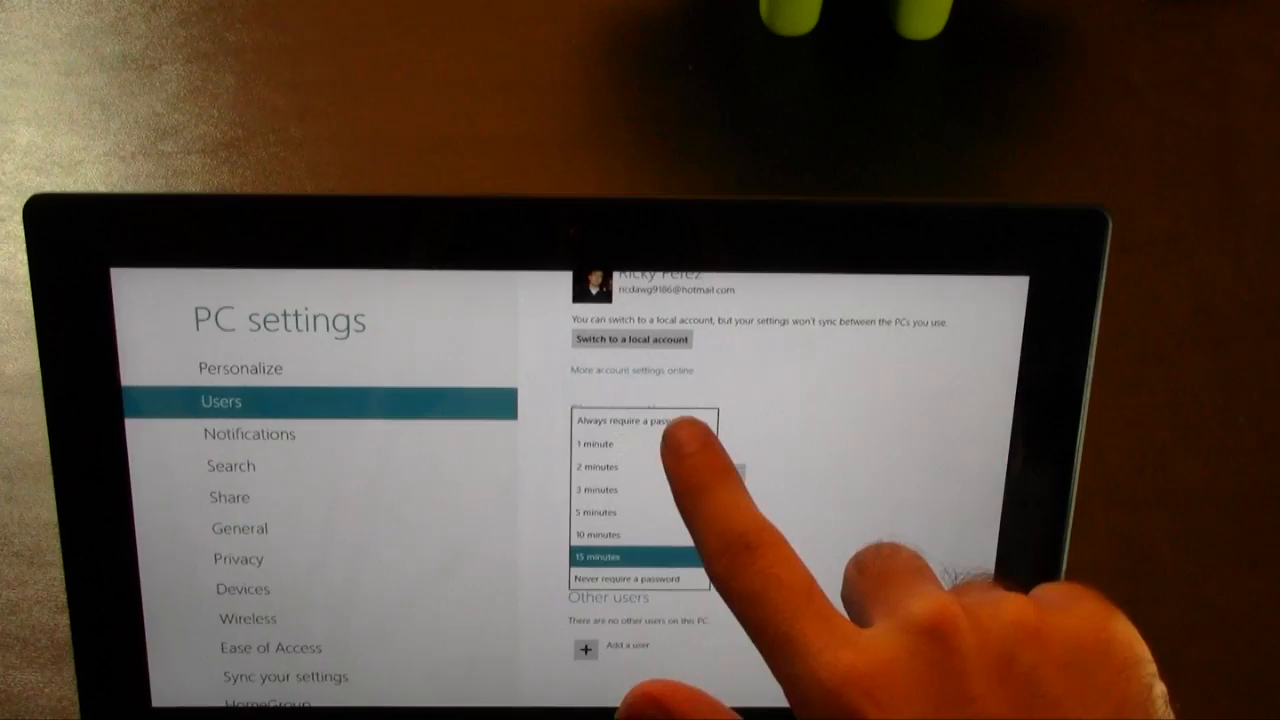
left_click(640, 418)
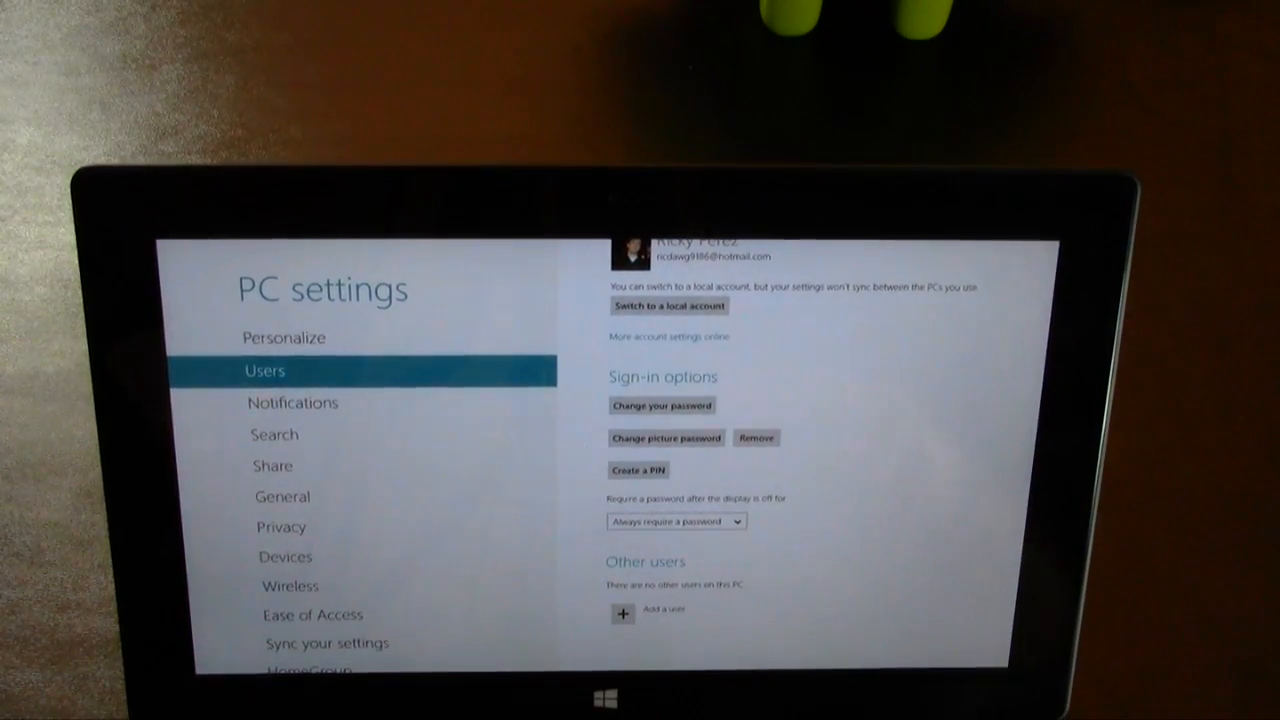
Leave PC settings and return to the Start screen via the Windows button
left_click(596, 700)
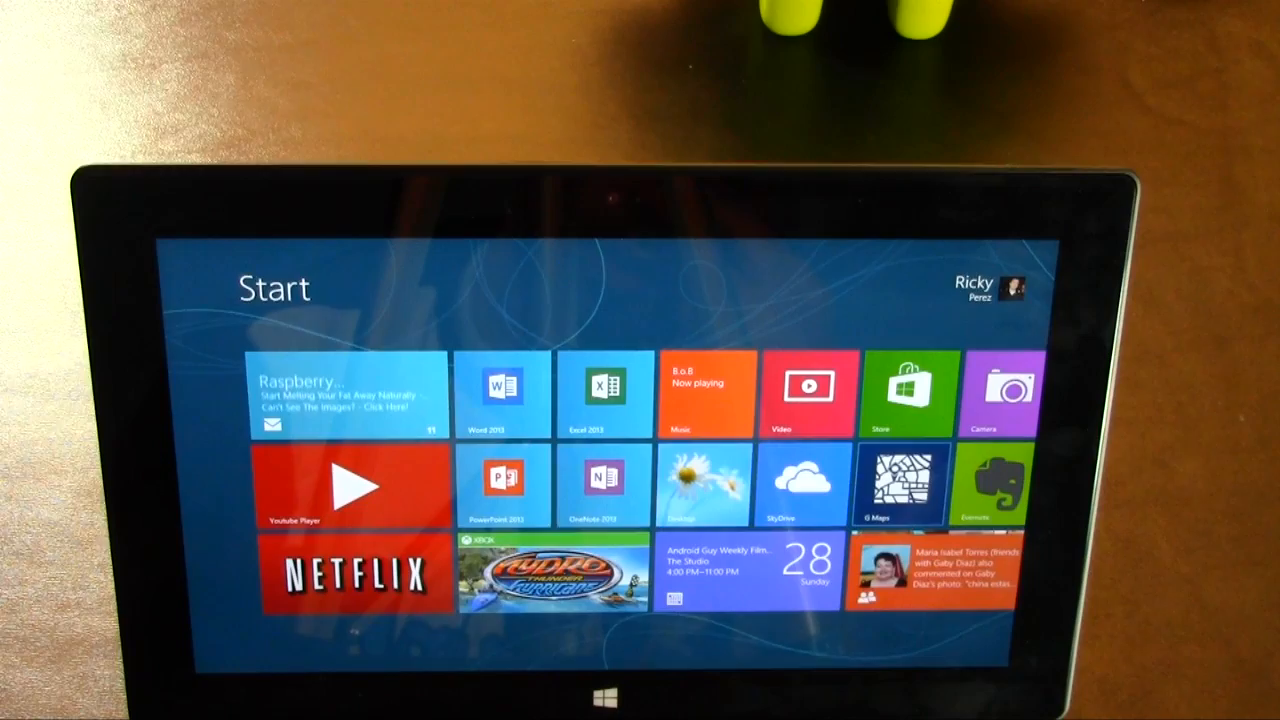